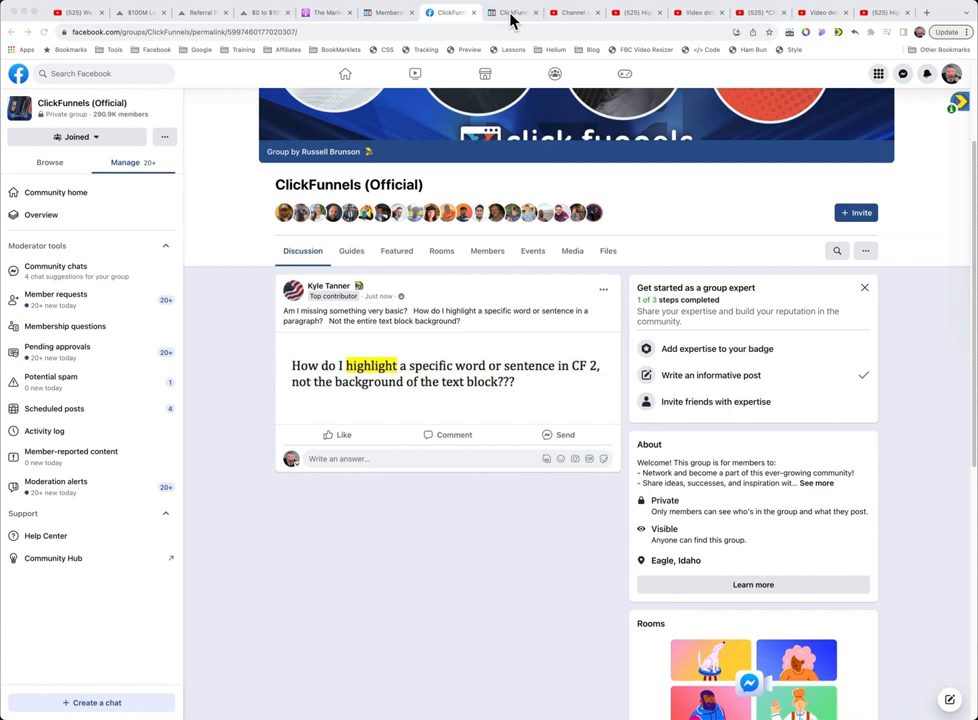
Leave the Facebook group post and bring up the ClickFunnels squeeze page editor.
left_click(512, 12)
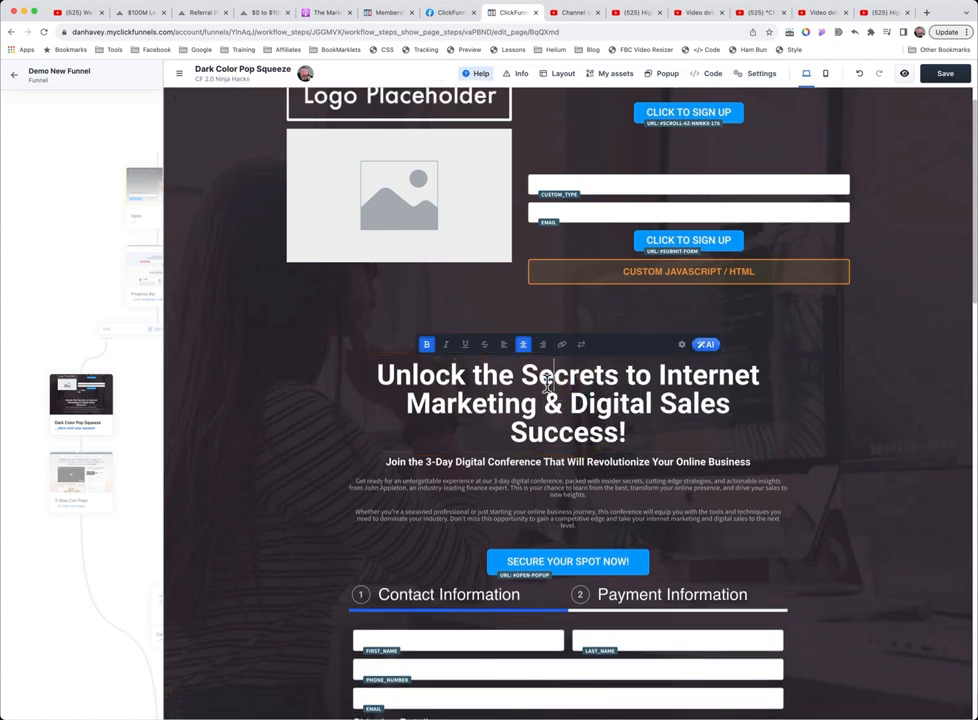
Edit the headline 'Unlock the Secrets to Internet Marketing' and select the word Secrets.
double_click(534, 376)
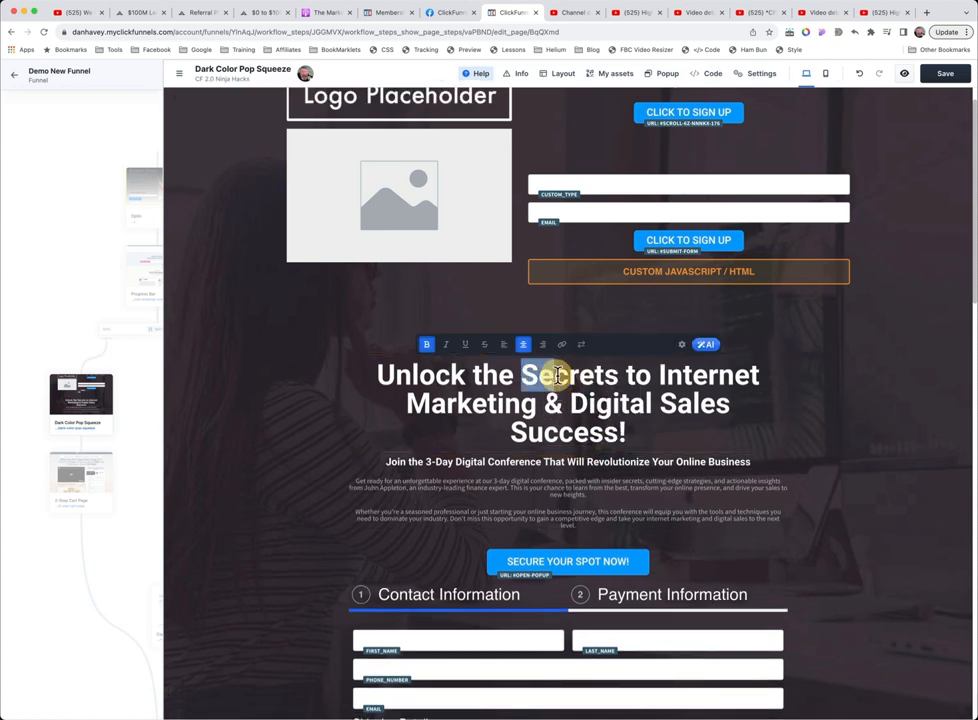
double_click(568, 376)
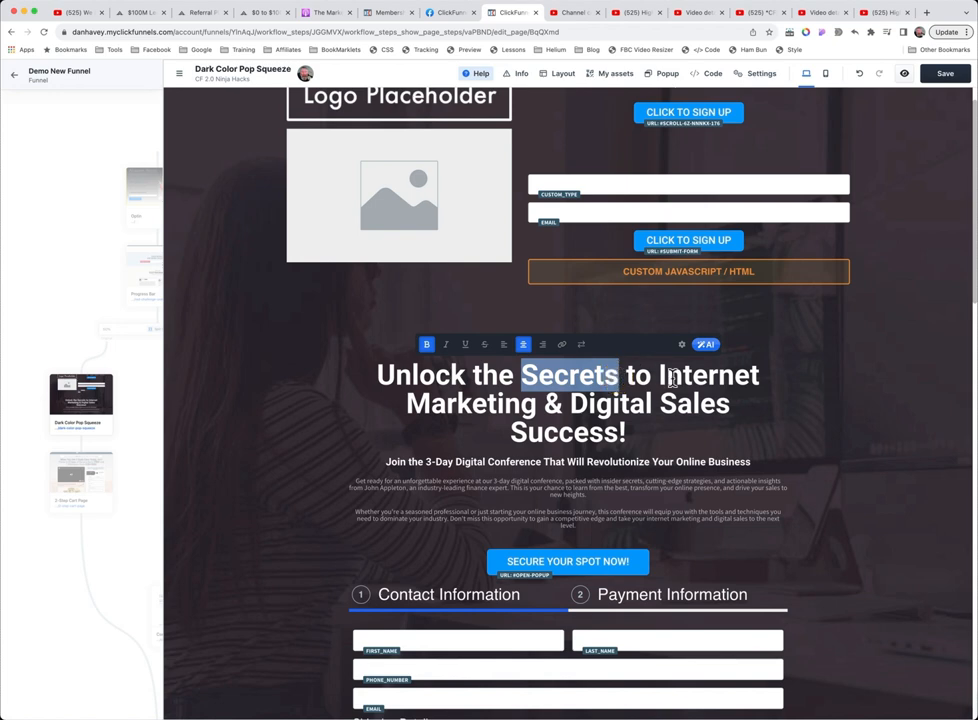
mouse_move(618, 398)
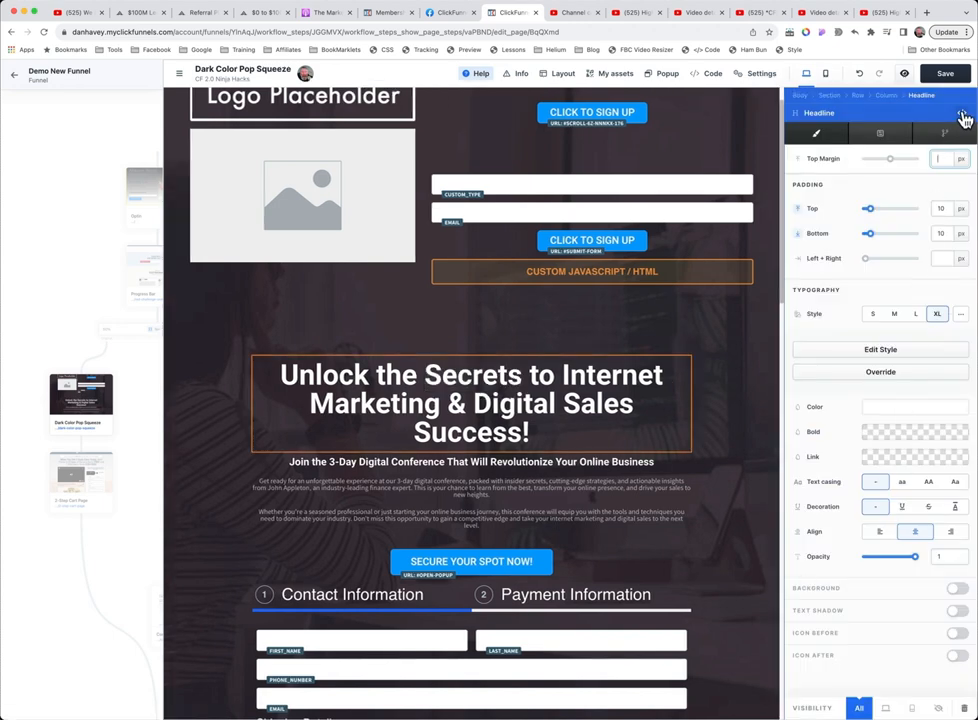
Give the headline CSS ID highlightHeadline and title Highlight Headline in the custom CSS editor.
left_click(706, 72)
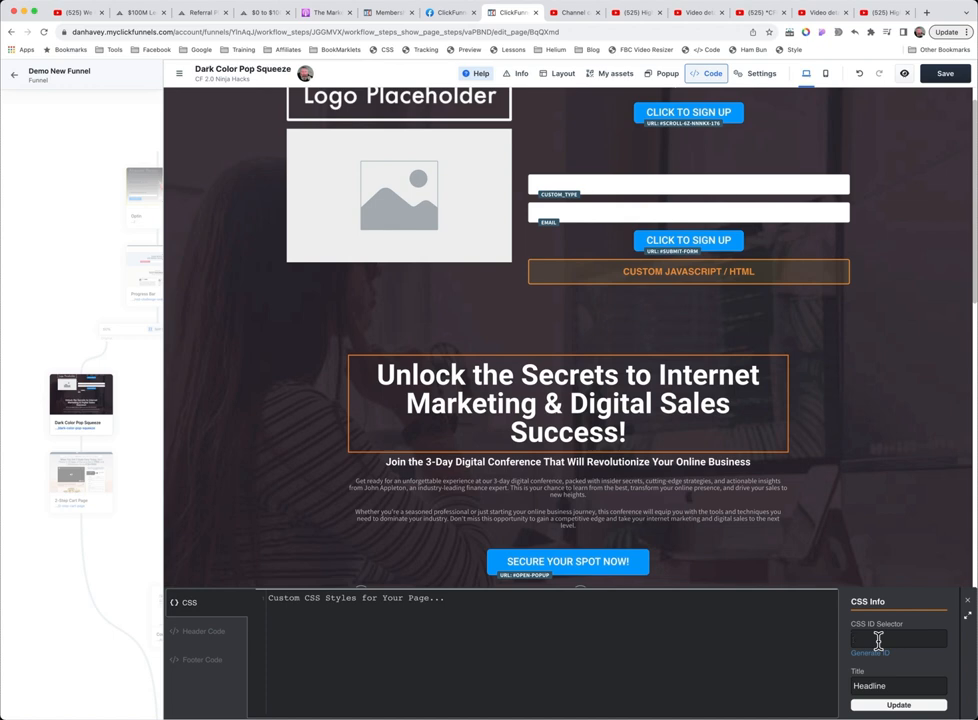
type("highlightHeadline")
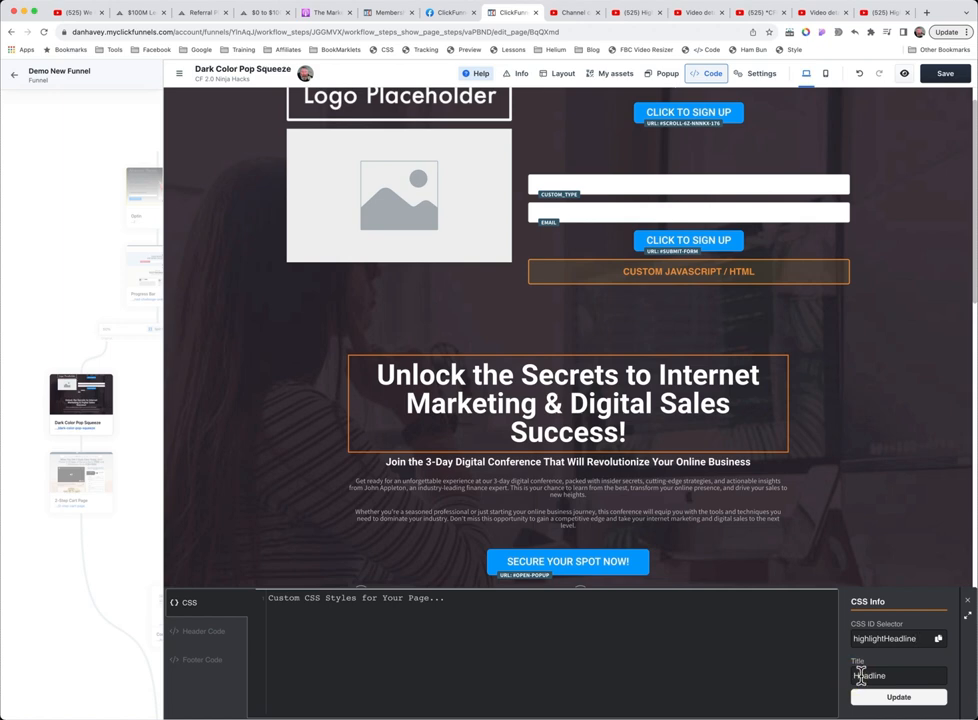
type("HighlightHeadline")
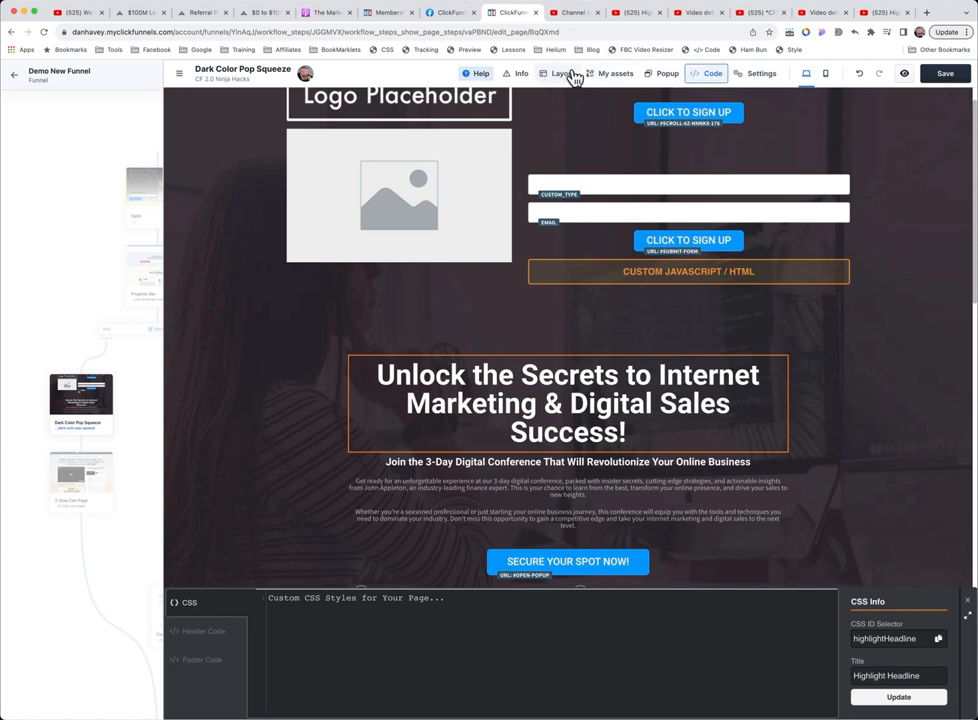
mouse_move(620, 176)
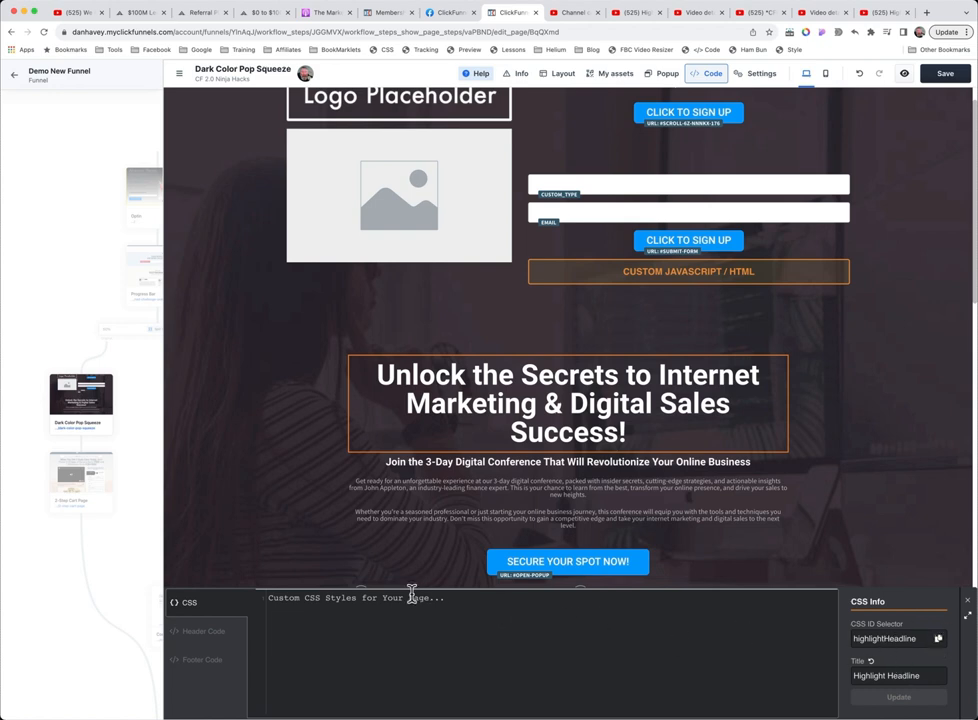
Write the rule #highlightHeadline { background-color: yellow; } turning the whole headline yellow.
type("#highlightHeadline")
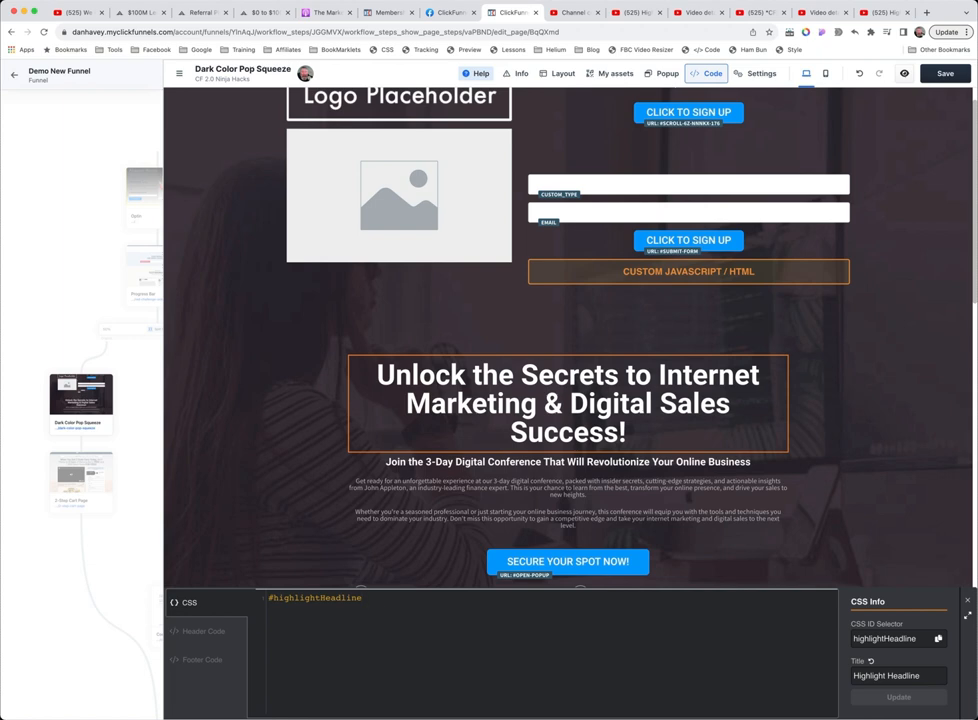
type("{")
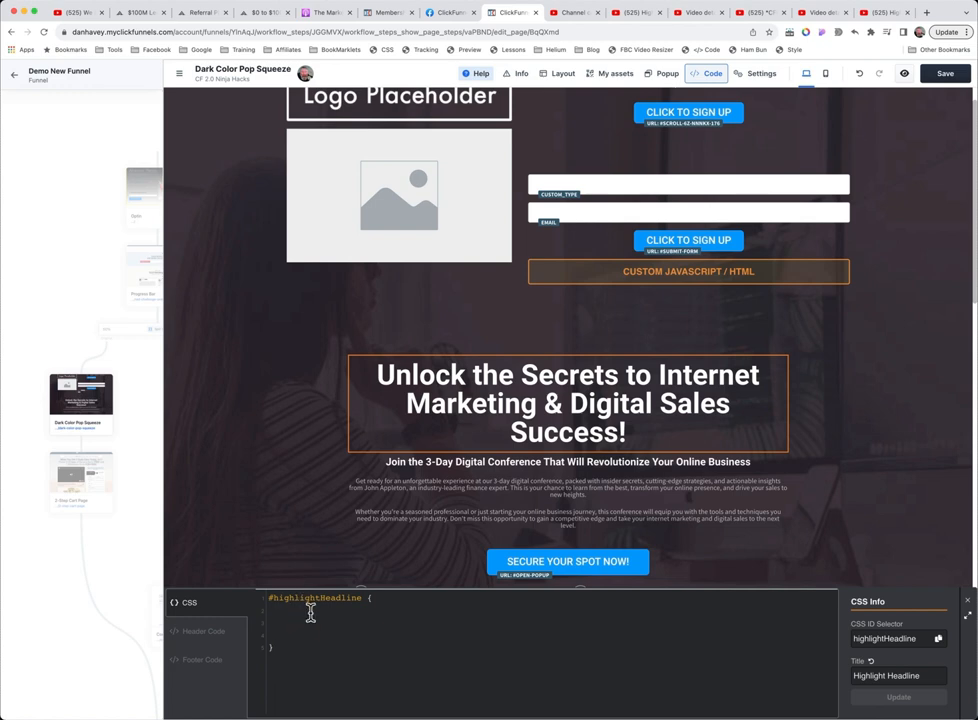
type("backgr")
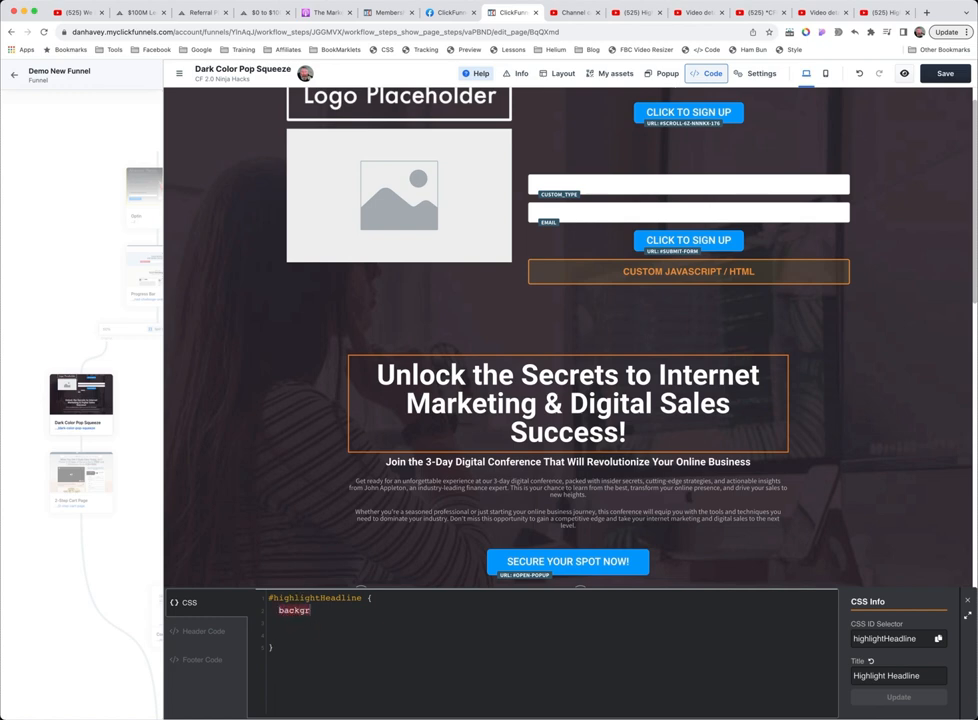
type("ound-co")
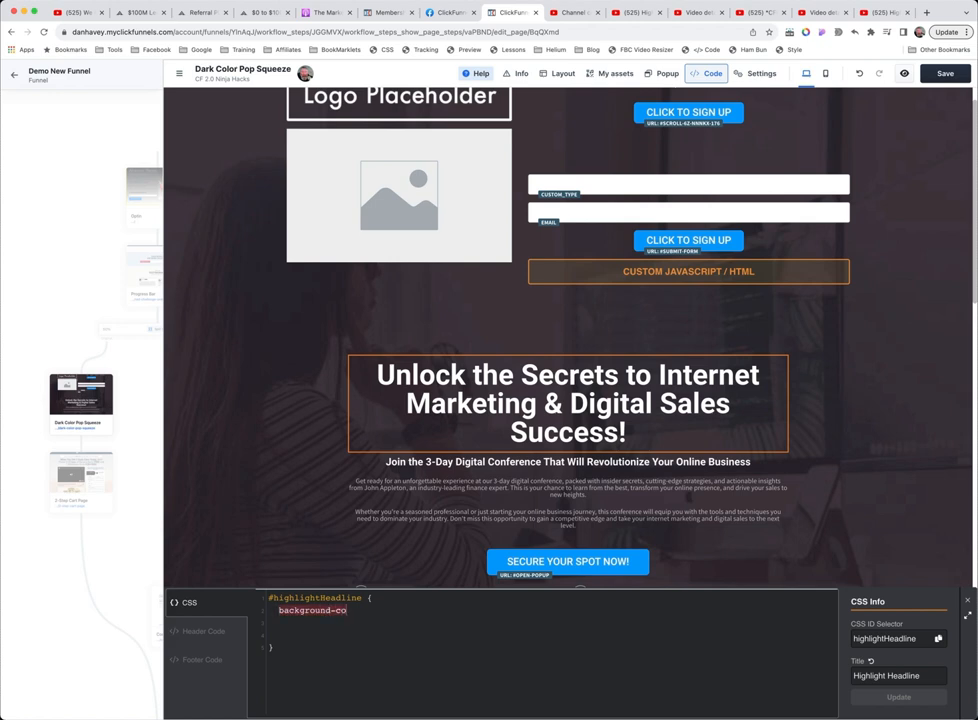
type("lor:")
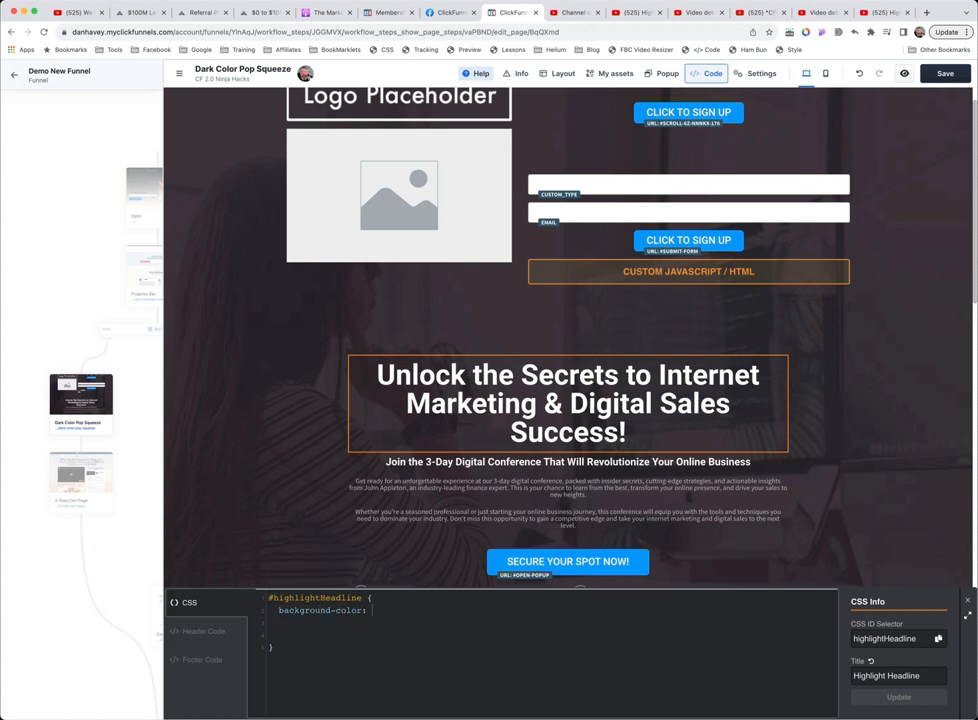
type("yellow")
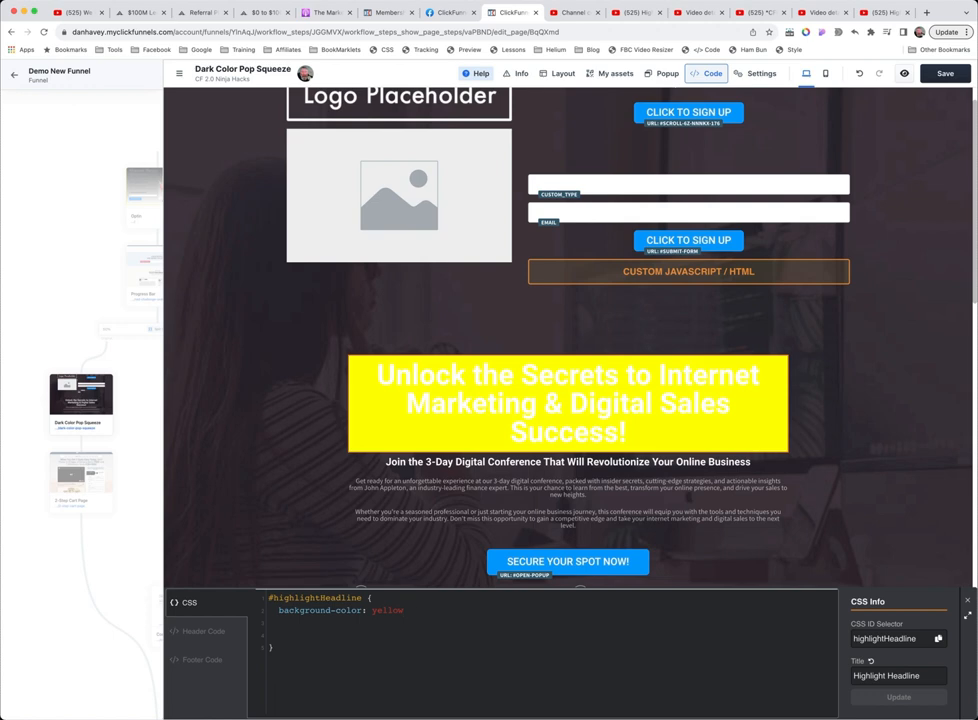
type(";")
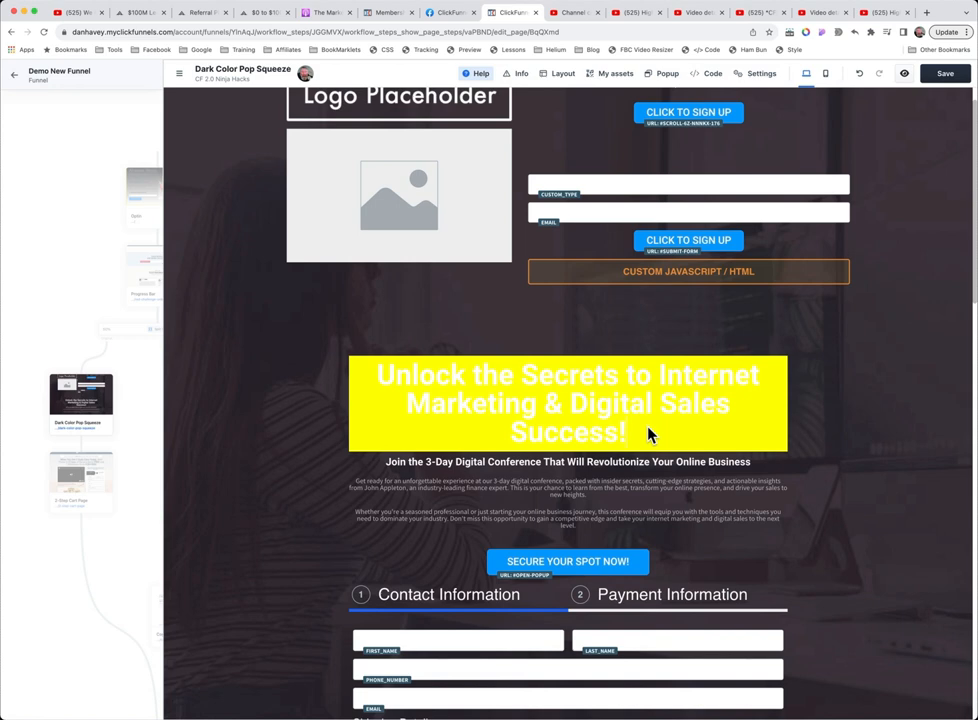
left_click(568, 404)
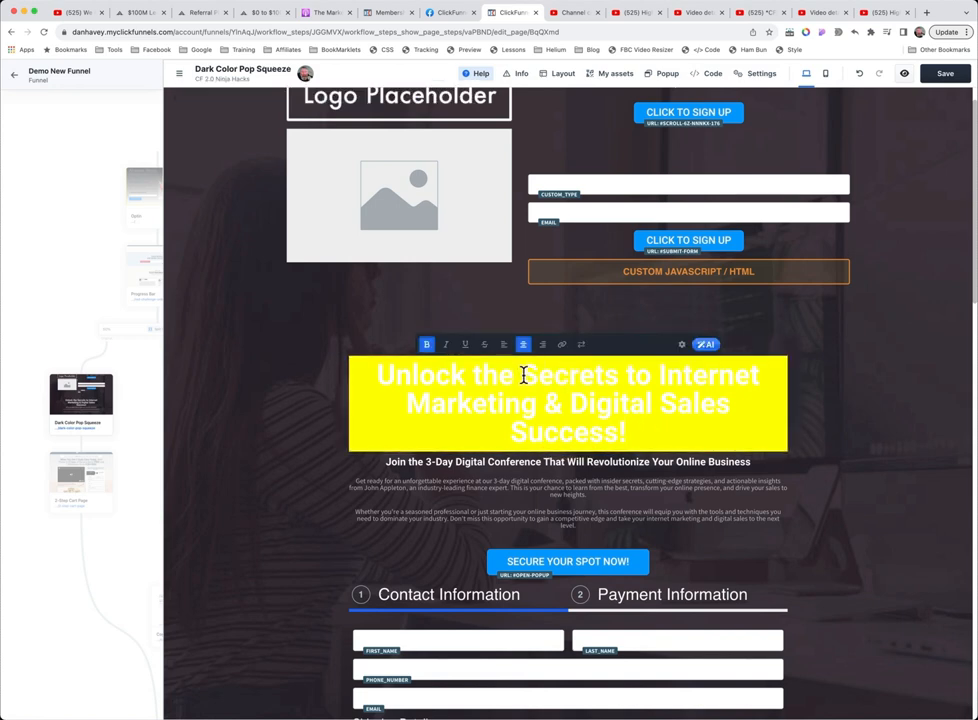
double_click(568, 376)
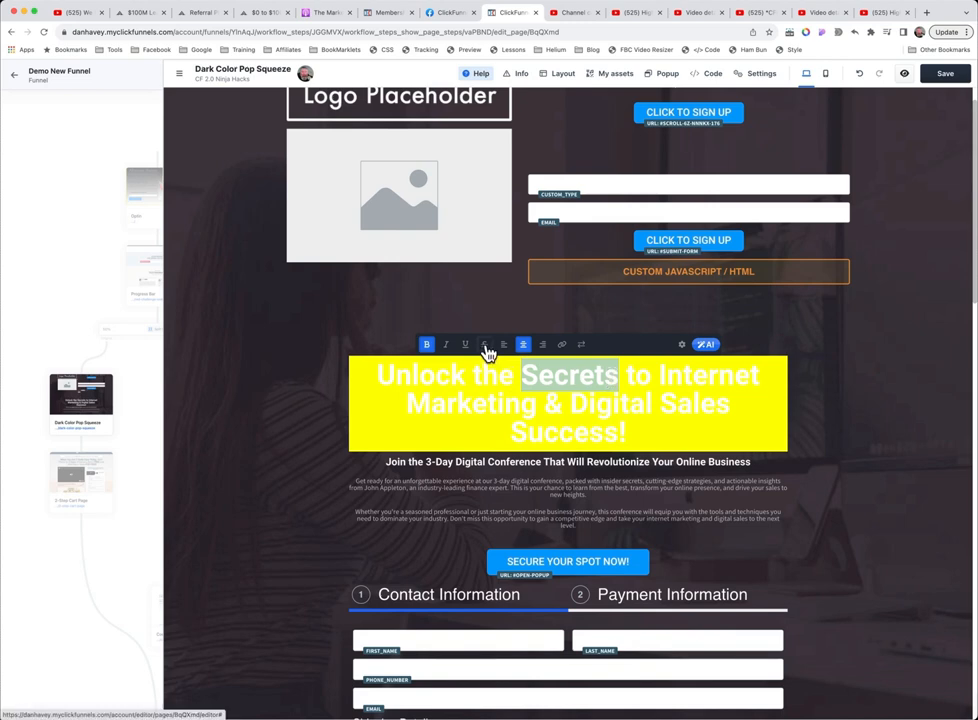
left_click(484, 344)
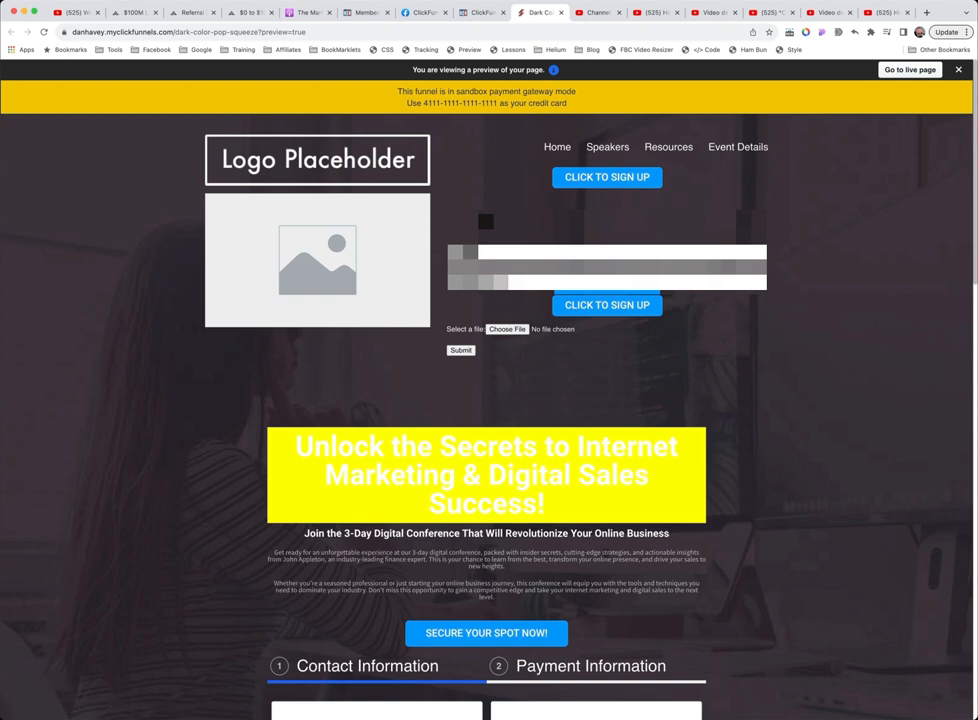
Preview the squeeze page and inspect the yellow headline's HTML with developer tools.
right_click(484, 446)
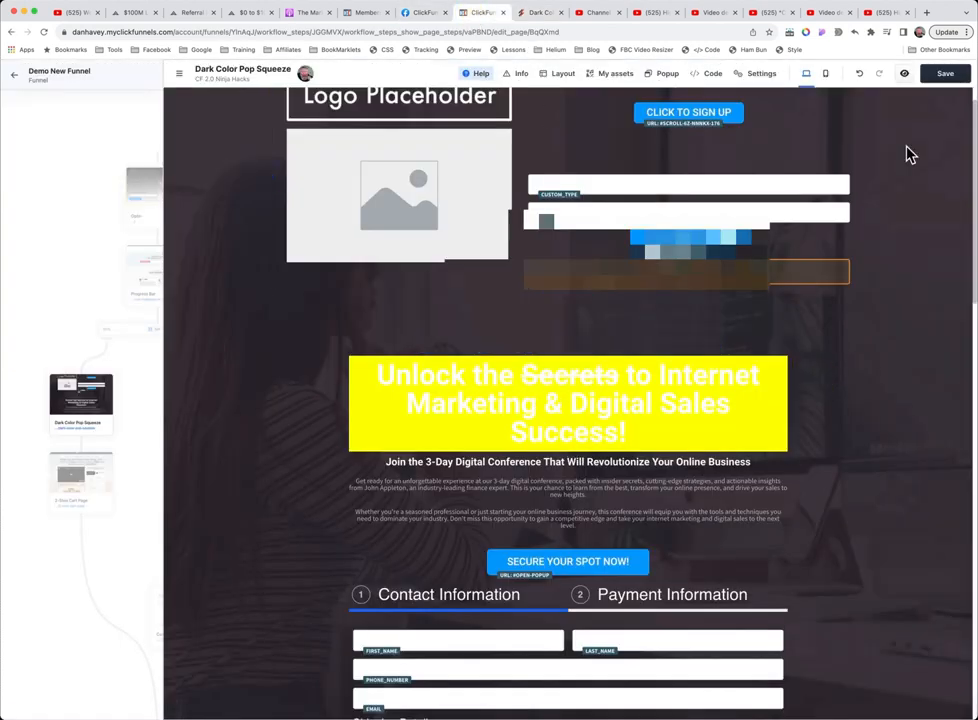
left_click(944, 72)
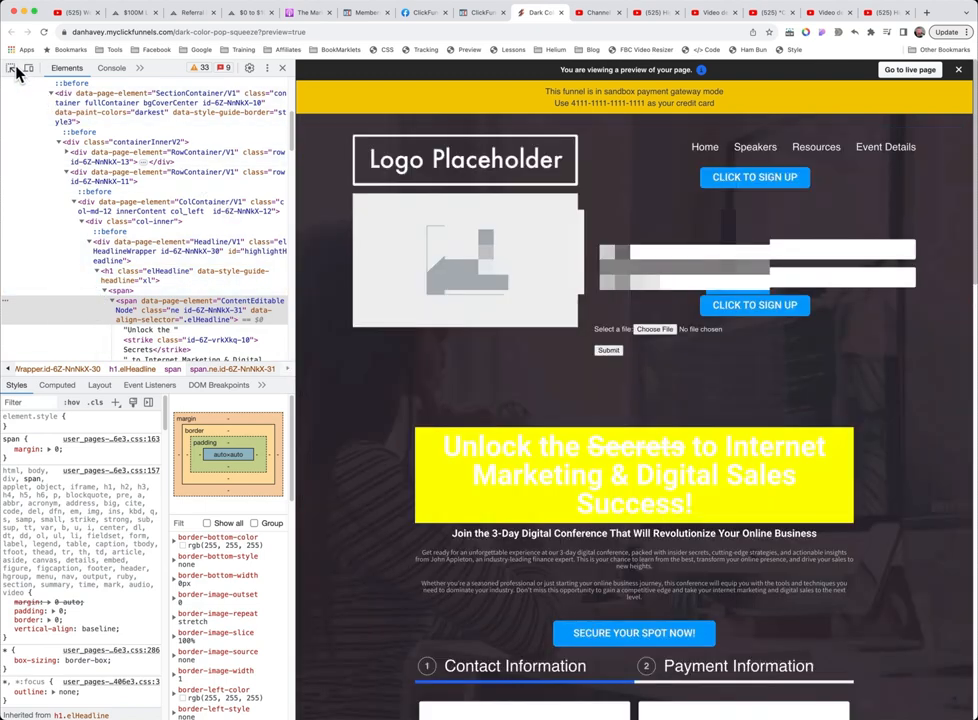
mouse_move(636, 448)
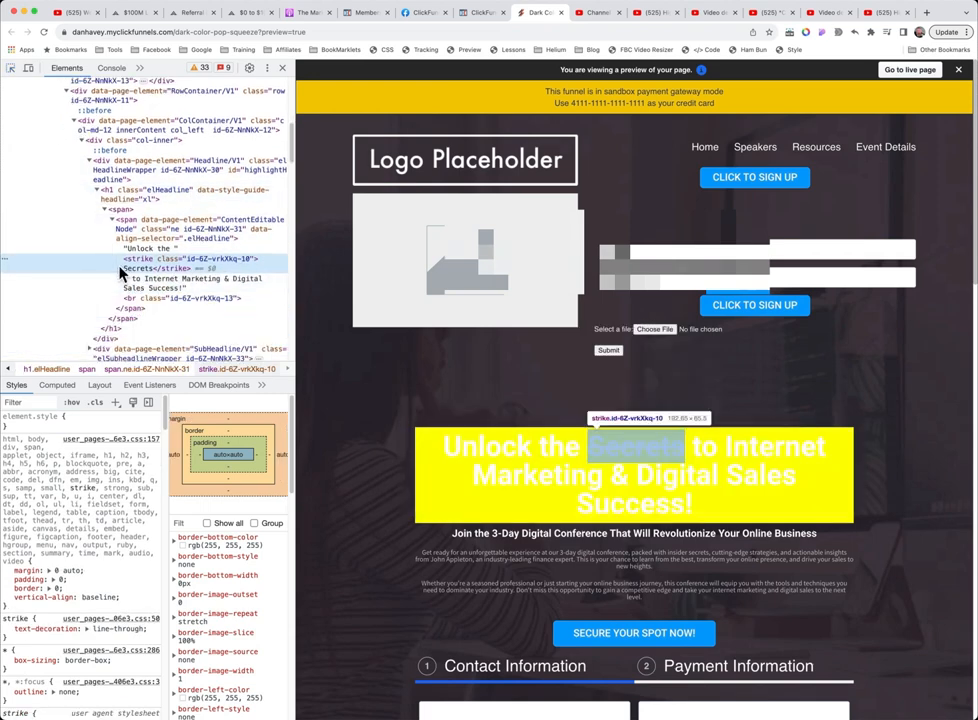
mouse_move(142, 270)
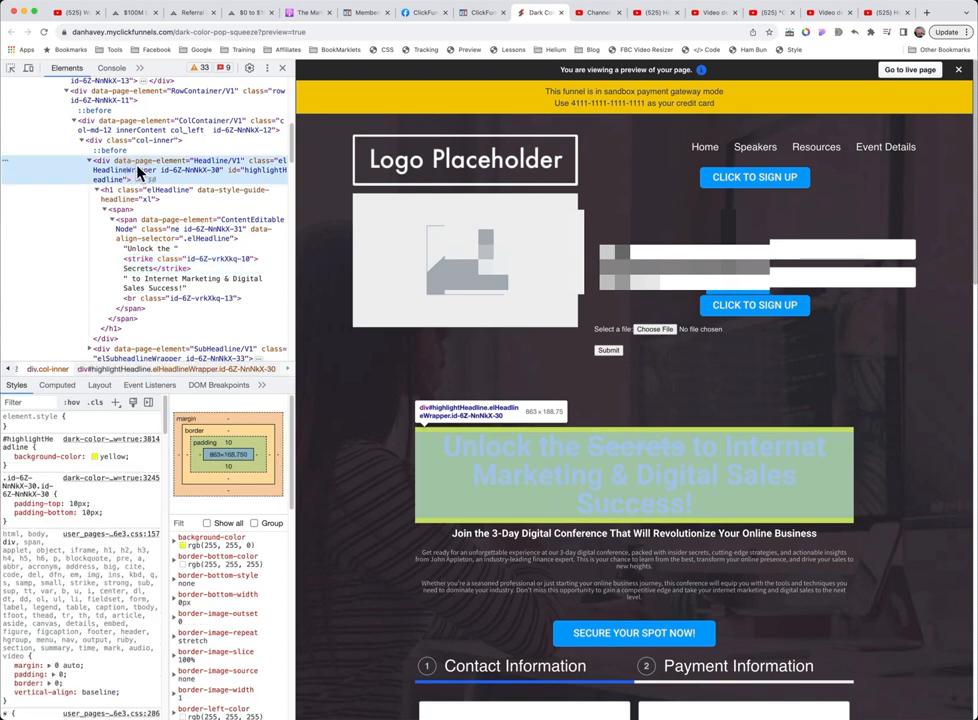
Give the strike element around Secrets background-color: yellow and padding: 0 10px in DevTools.
left_click(8, 456)
type("background-color: yellow;")
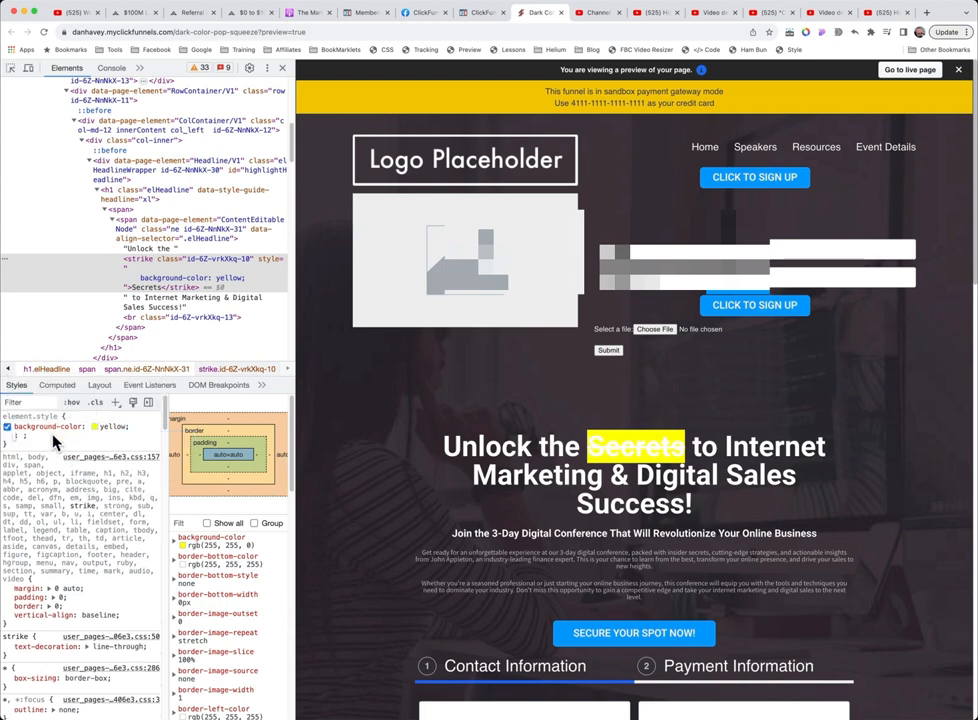
type("padding: 0 10px;")
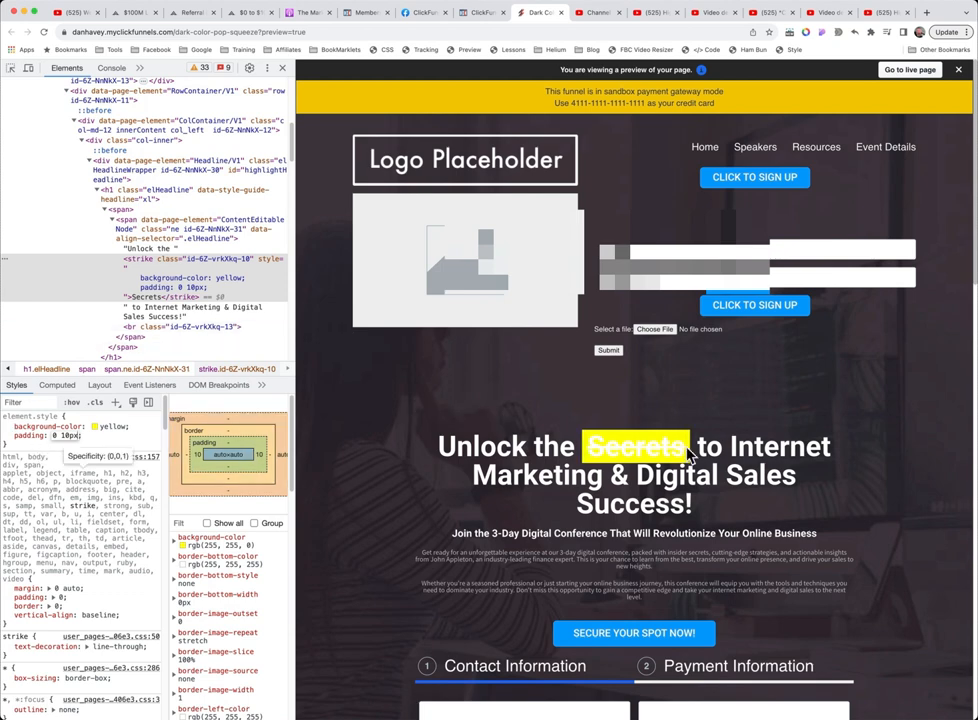
mouse_move(500, 28)
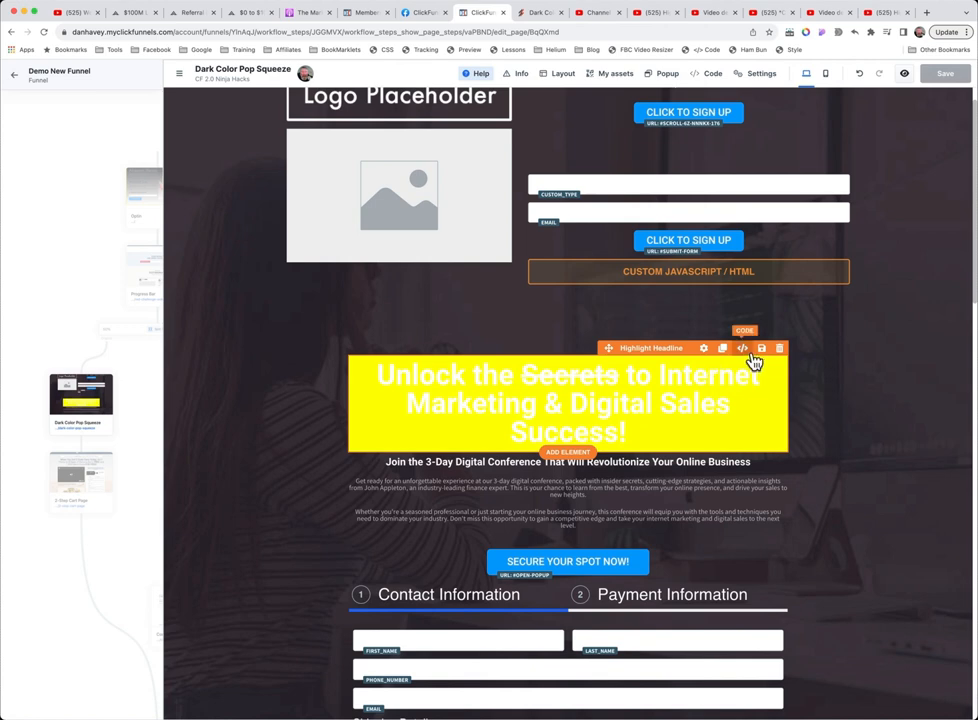
Retarget the rule to #highlightHeadline strike with yellow background, padding 0 10px, black text, text-decoration none.
left_click(742, 348)
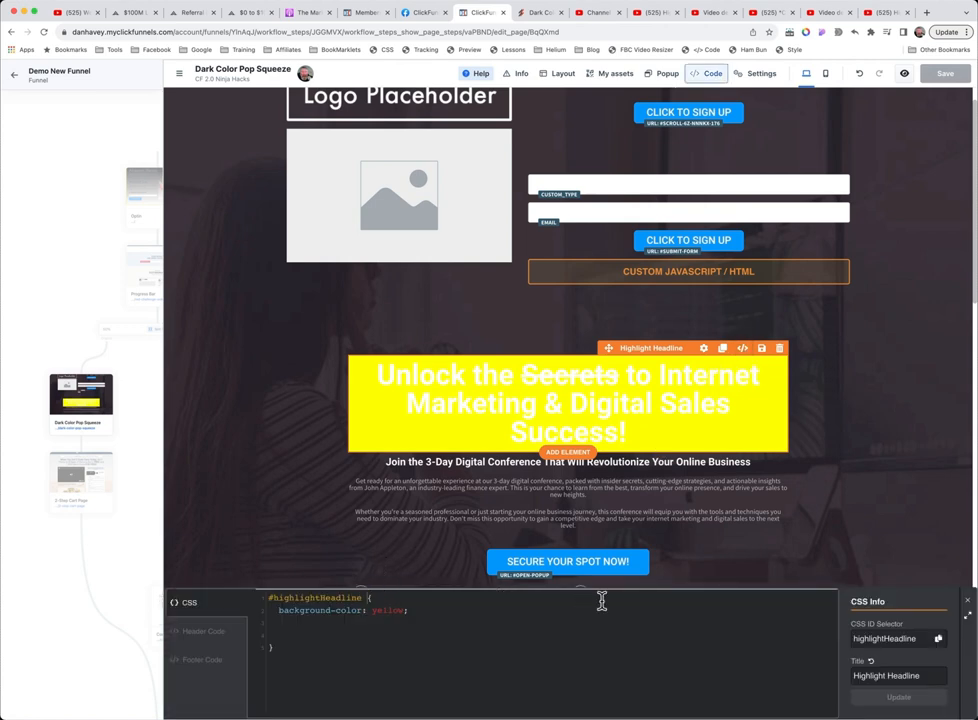
type("strike")
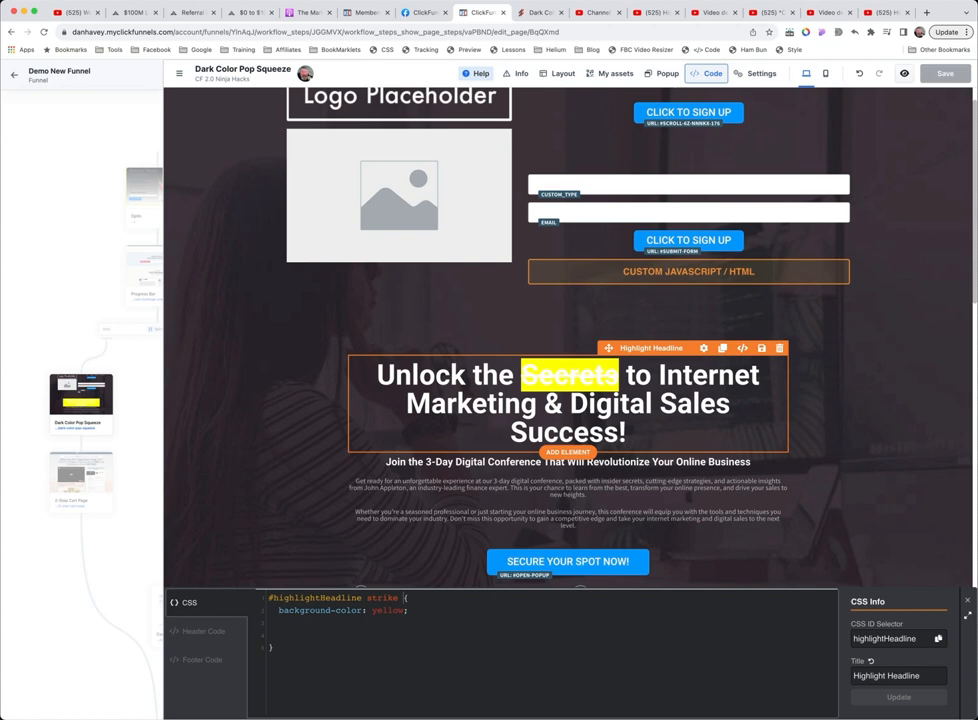
type("padding: 0 10px;")
type("color: black;")
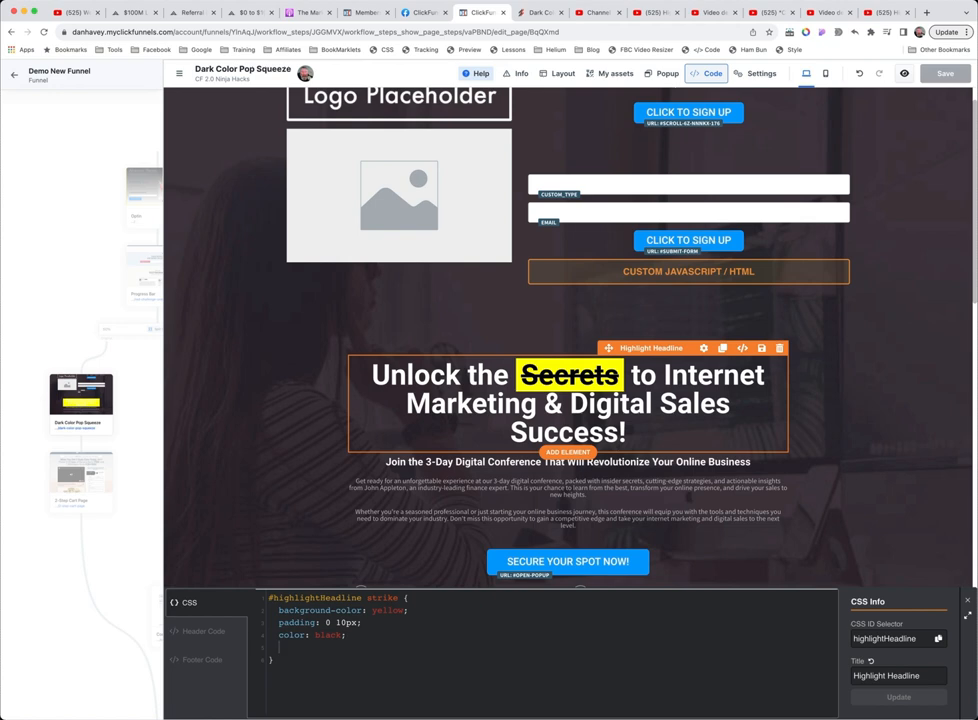
type("text-")
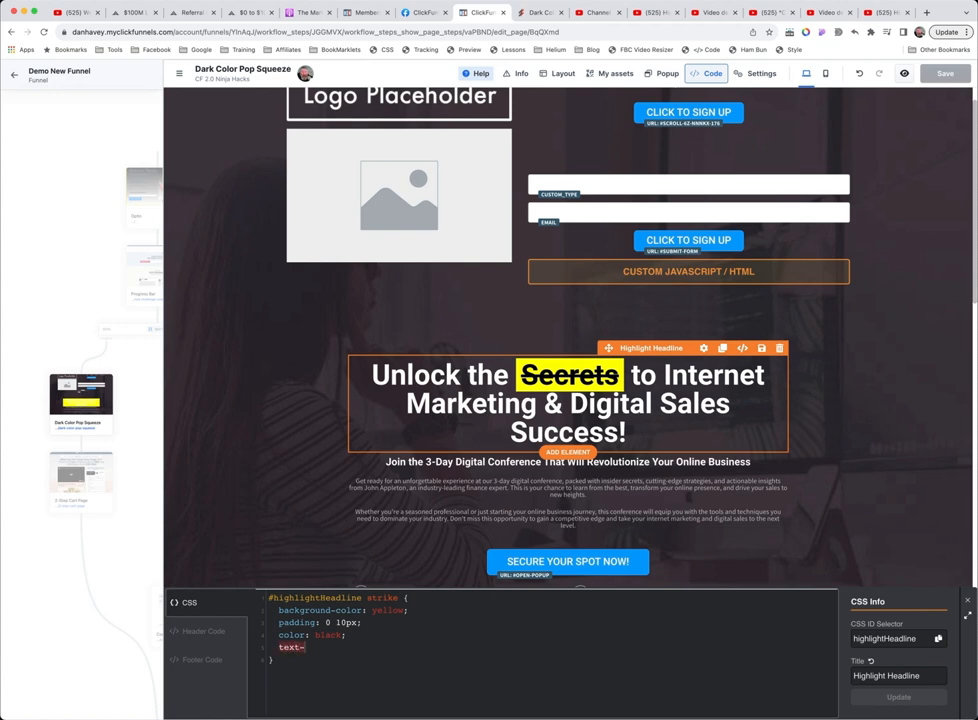
type("-decoration")
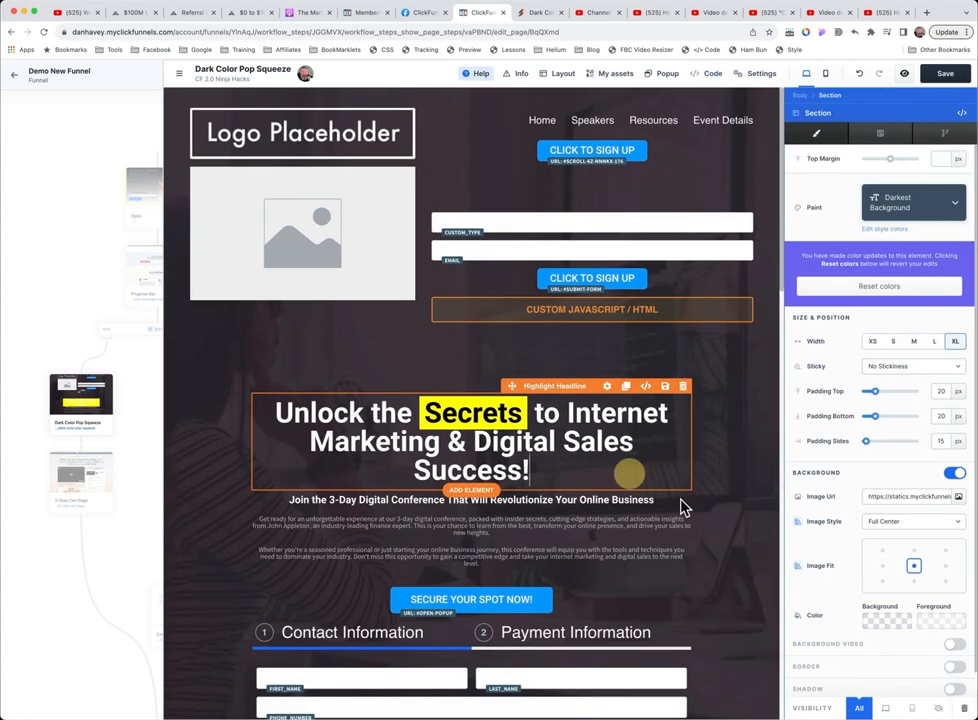
Verify only Secrets shows the yellow highlight in the preview and return to the editor.
scroll("down", 3)
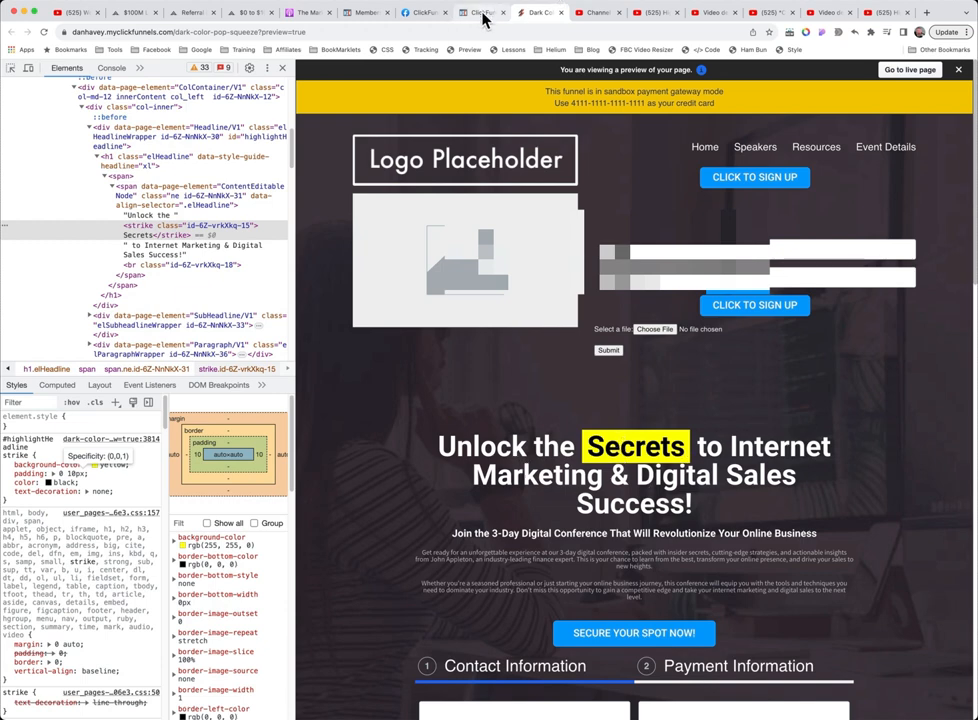
left_click(480, 12)
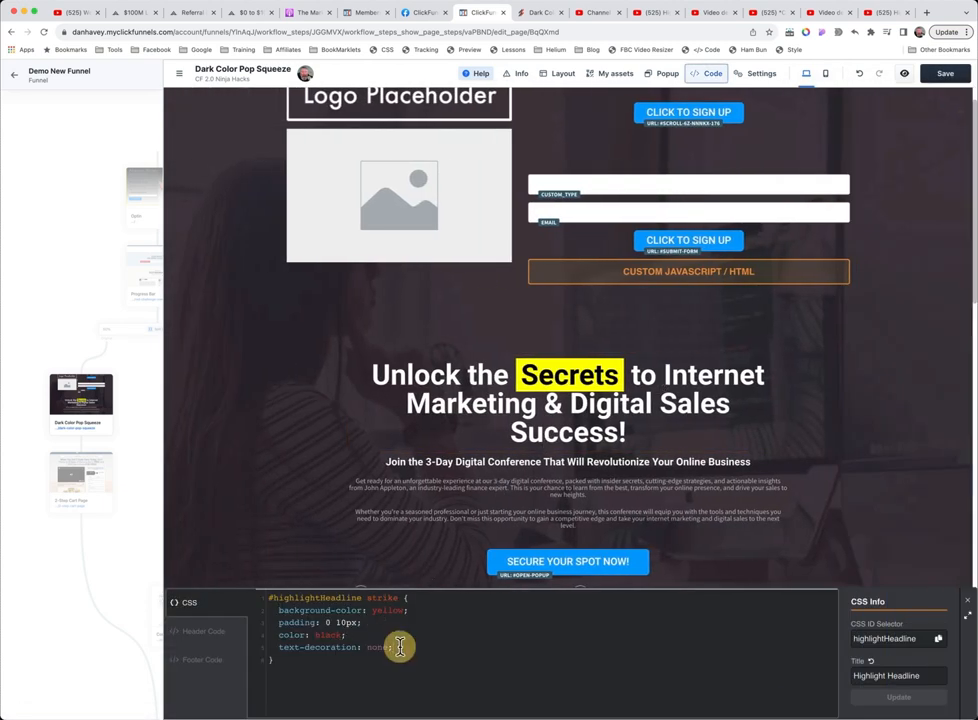
Add border-radius: 5px to the strike rule to round the highlight's corners.
type("b")
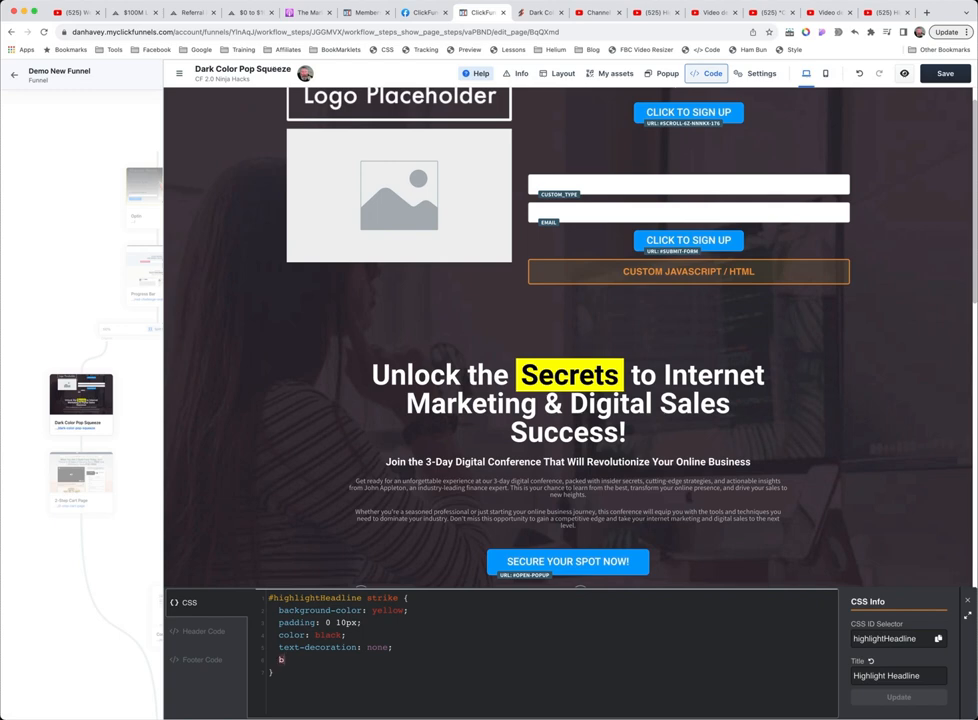
type("orde")
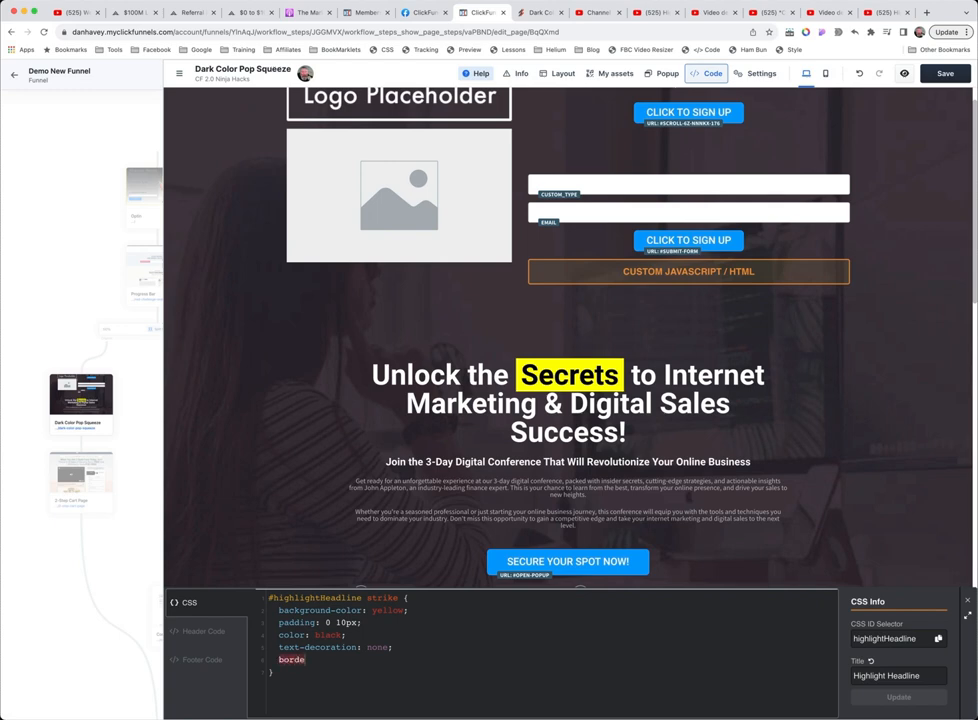
type("r-radius:")
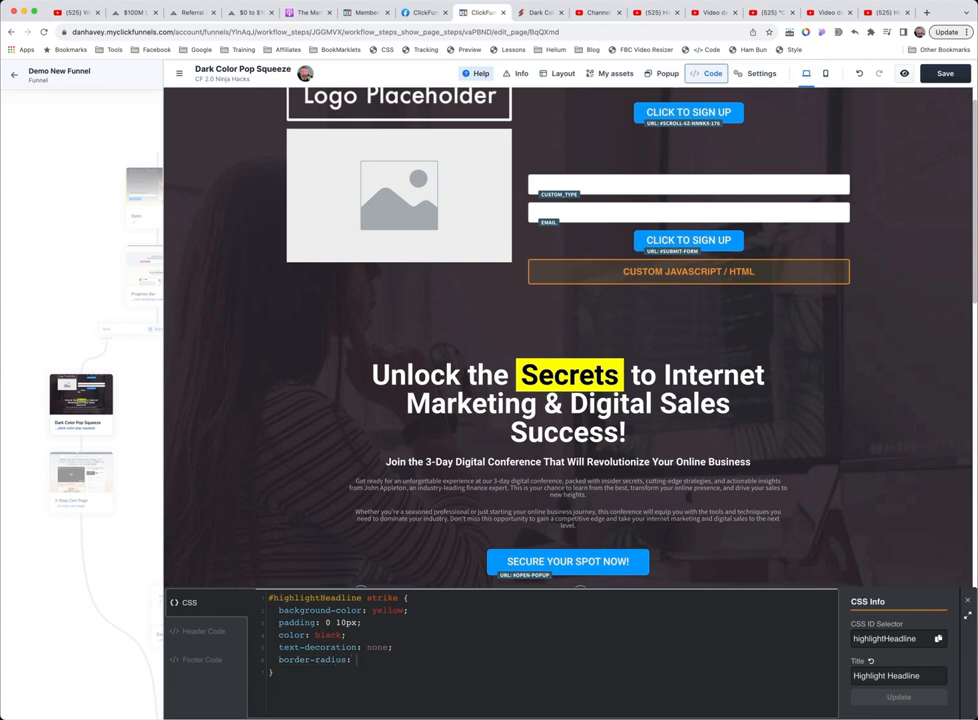
type("5p")
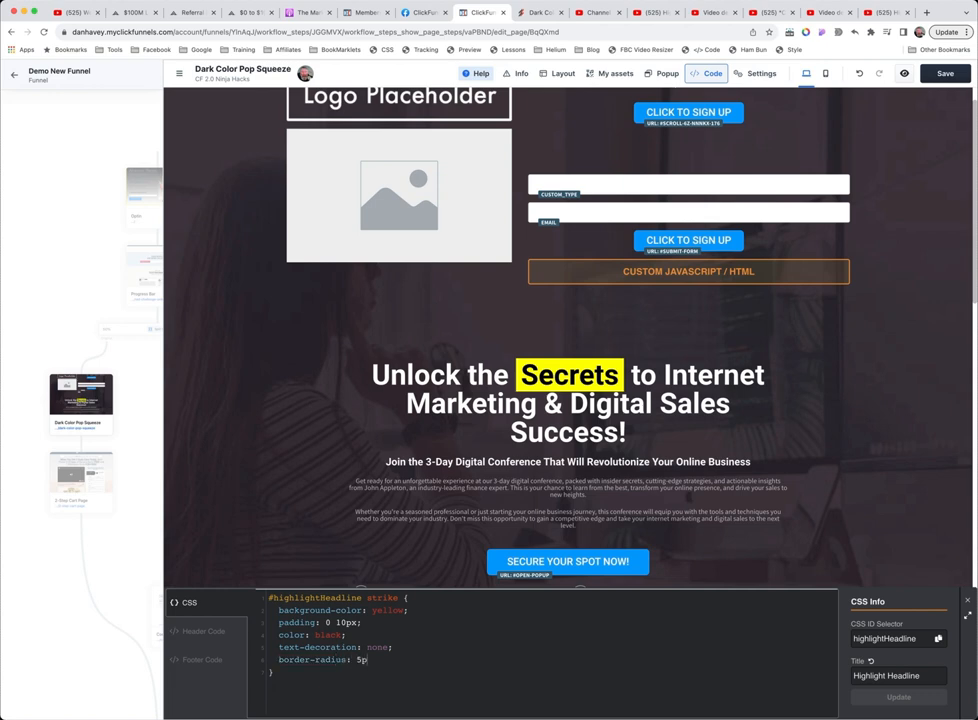